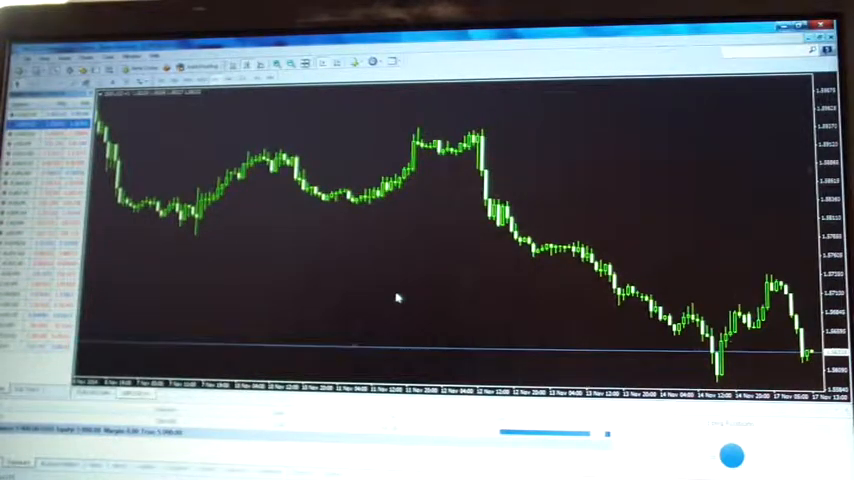
mouse_move(353, 340)
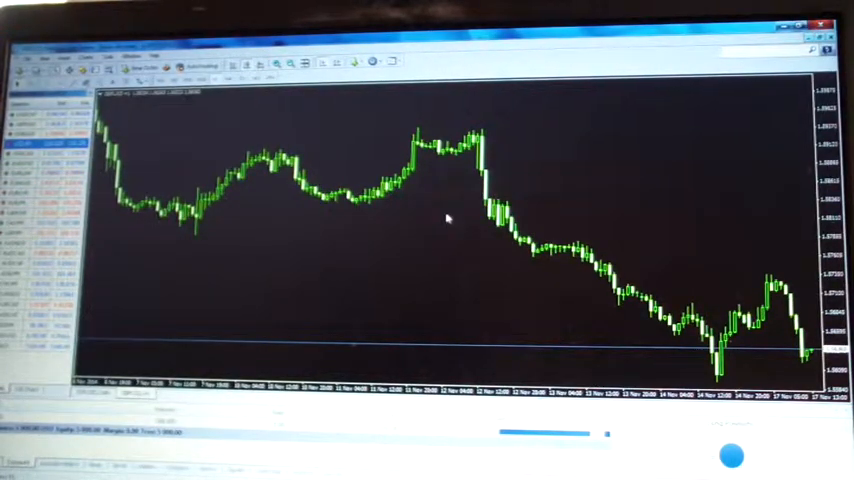
Step: Attach the WeeklyPivot custom indicator and confirm its properties with OK
click(32, 57)
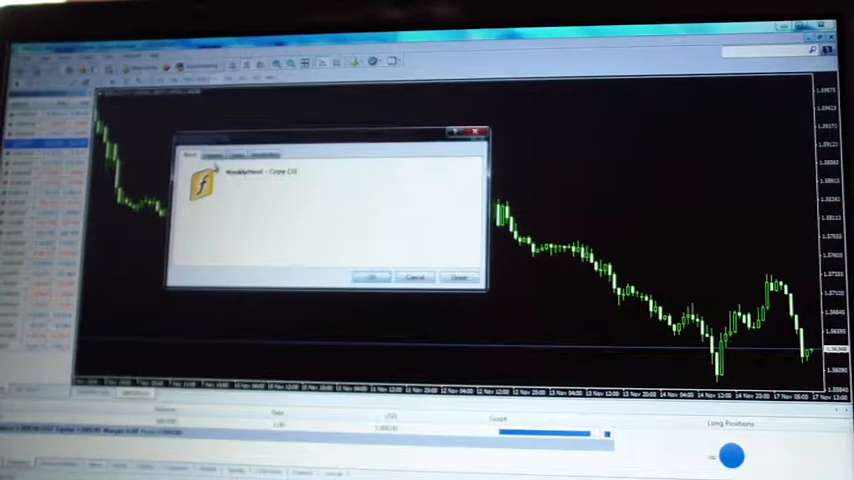
click(215, 155)
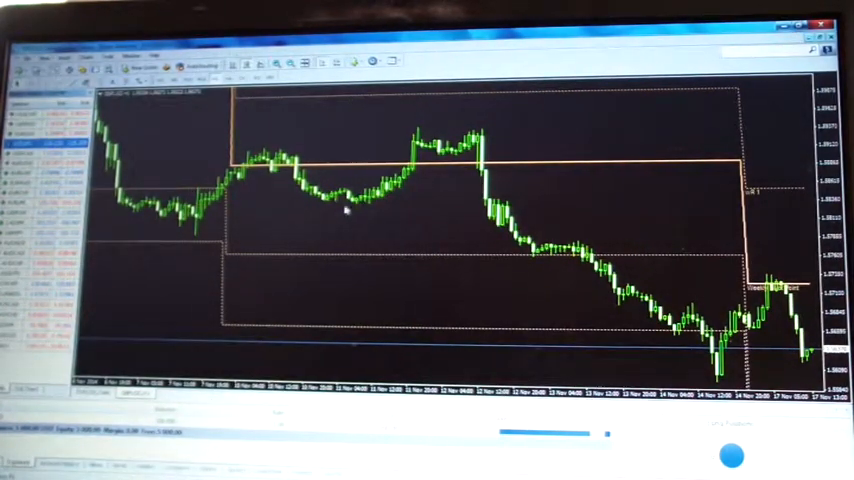
Step: Delete the WeeklyPivot indicator via the chart's right-click indicators list
right_click(345, 210)
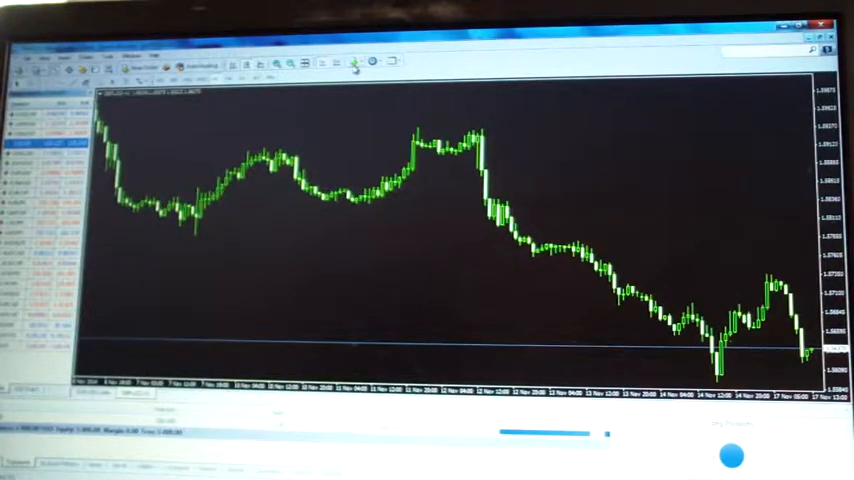
Step: Choose Custom > WeeklyPivot from the Indicators button and view the dialog's Common tab
click(354, 61)
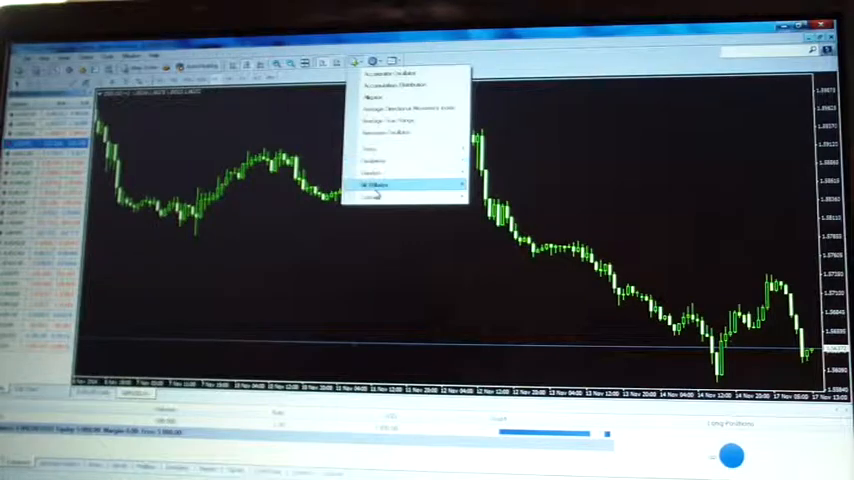
click(375, 197)
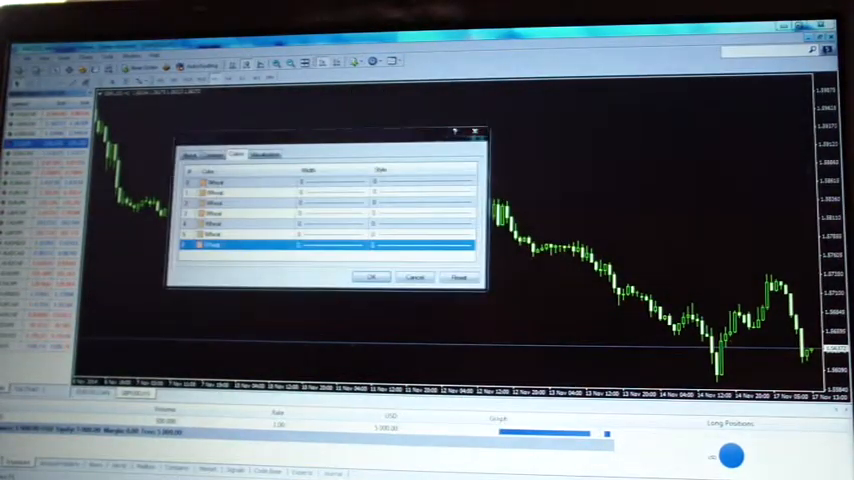
click(212, 155)
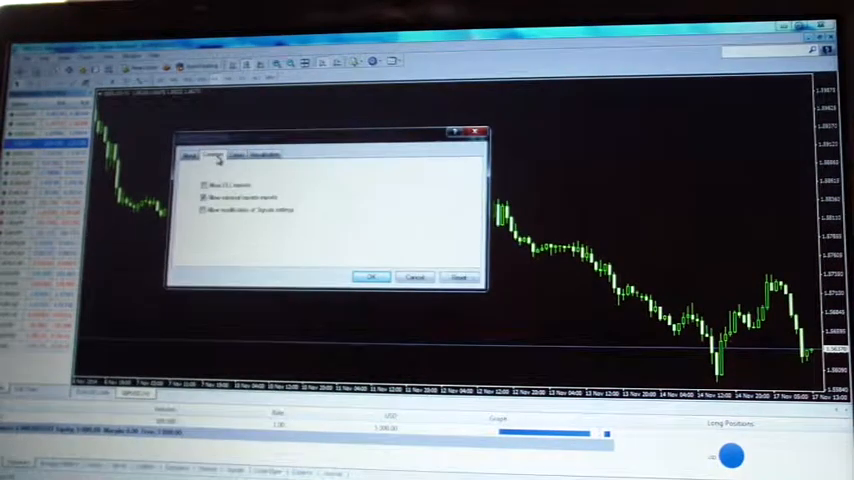